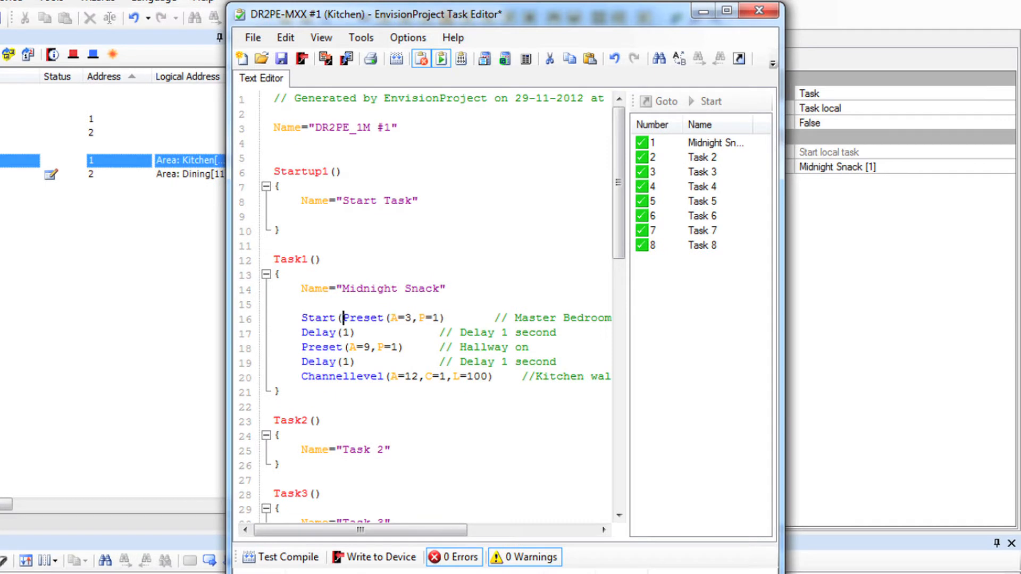
Step: Enter the Start(a=199,p=1) trigger as the first statement of Task1
type("a=19")
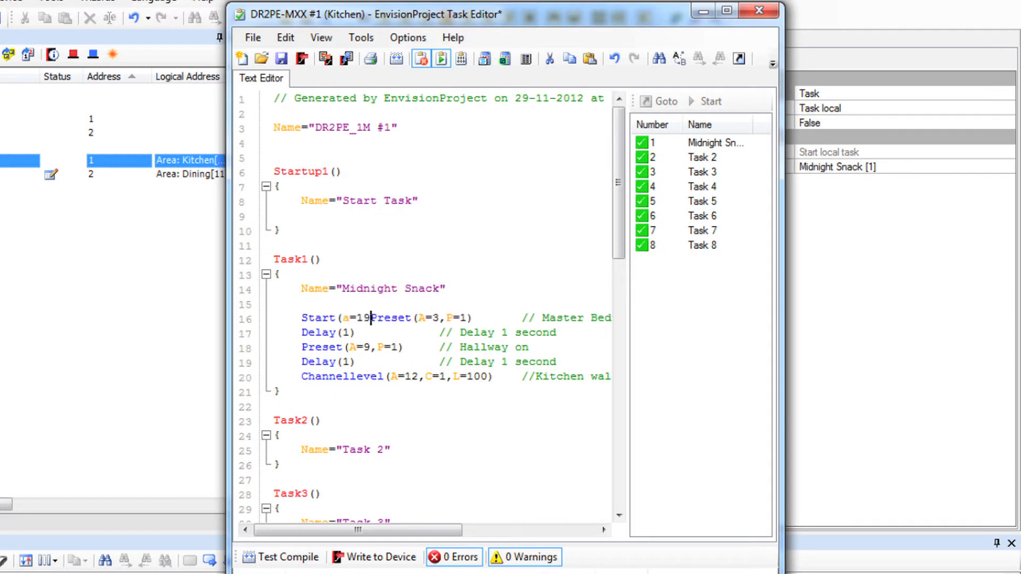
type("9")
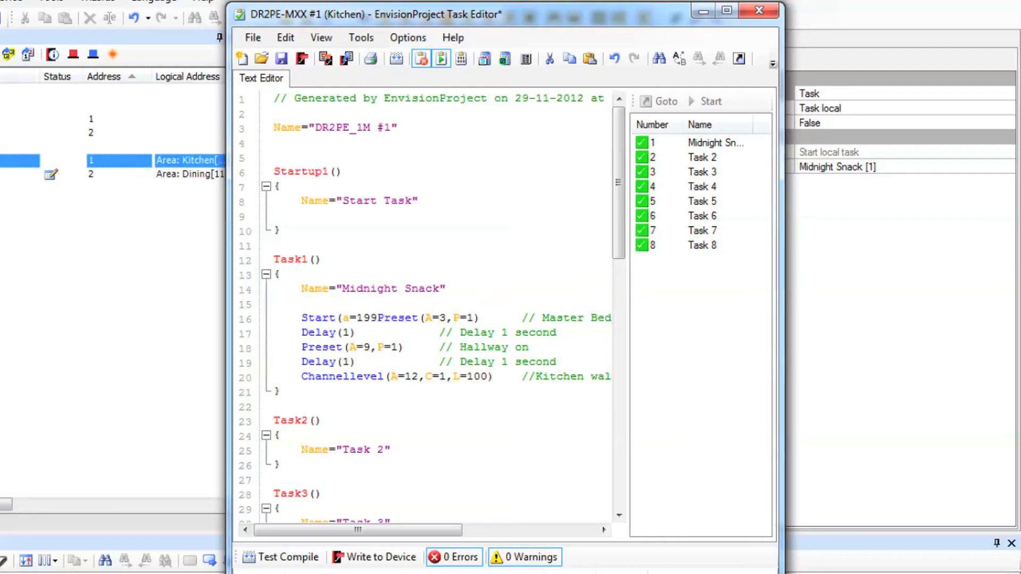
type(",p=1)")
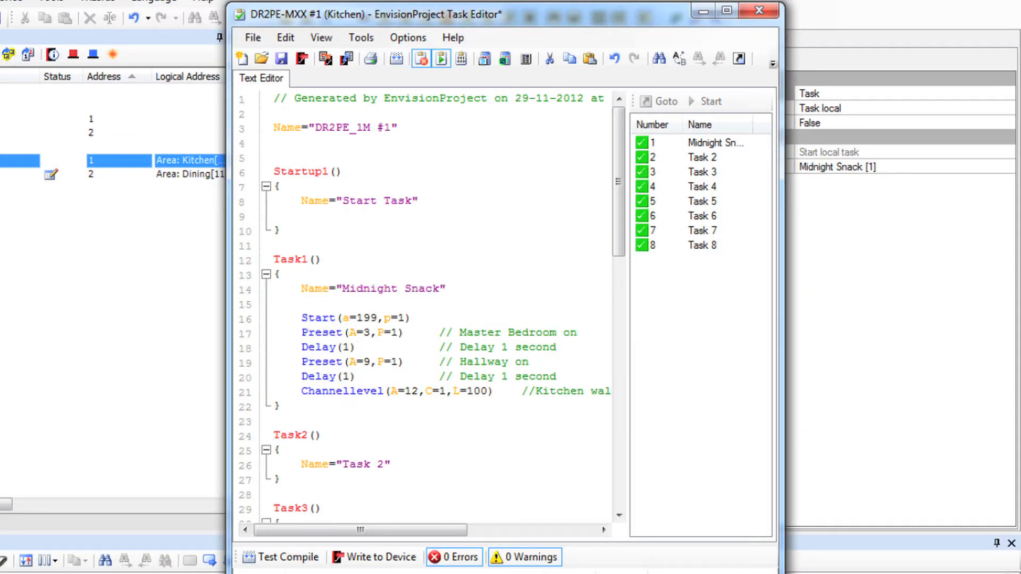
Step: Begin a // comment "trigger m…" after the Start line
left_click(275, 303)
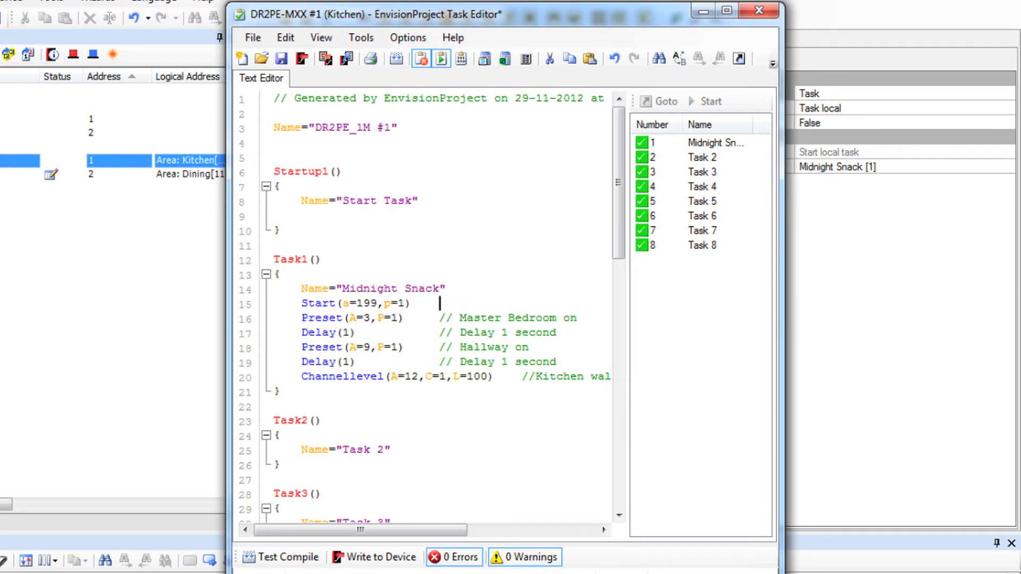
type("//")
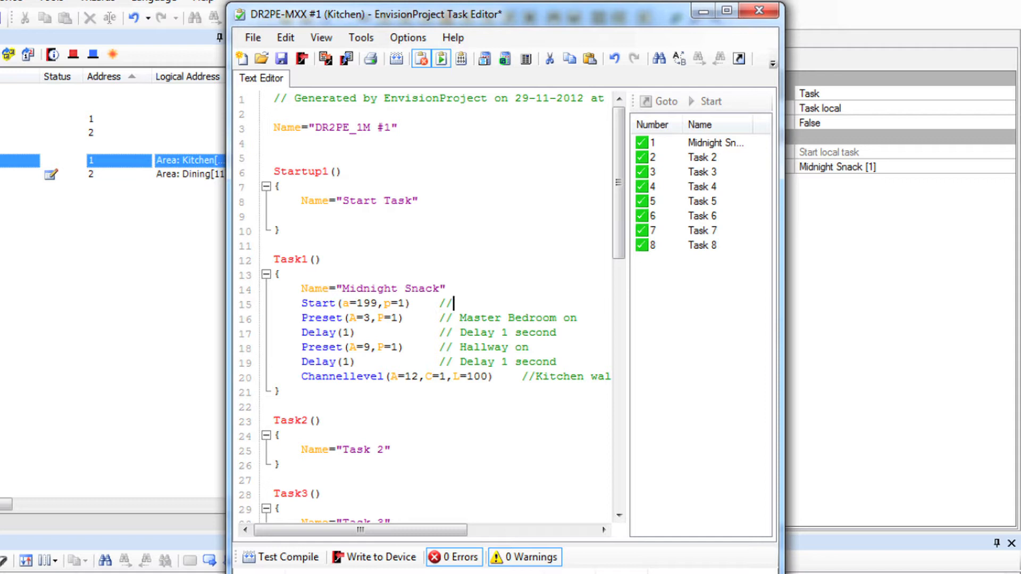
type("trigger message to start")
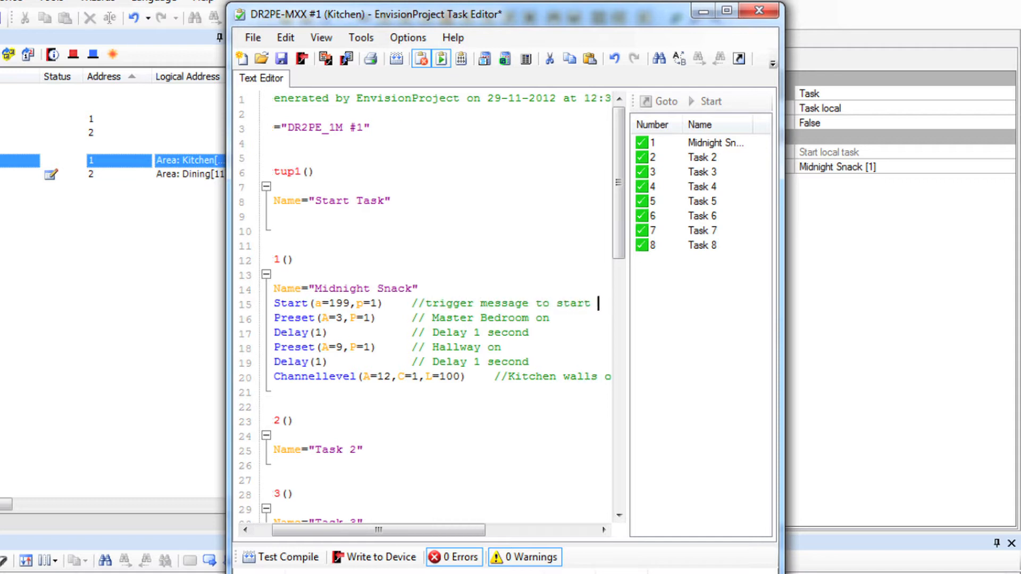
Step: Finish the comment "trigger message to start task from another location" and scroll to read it
scroll("right", 3)
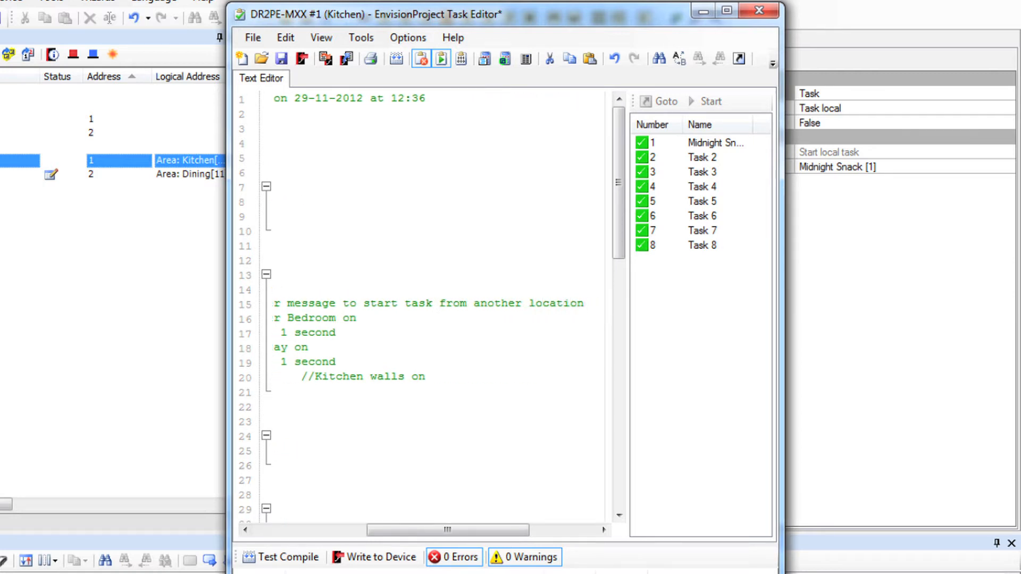
left_click_drag(446, 530, 361, 534)
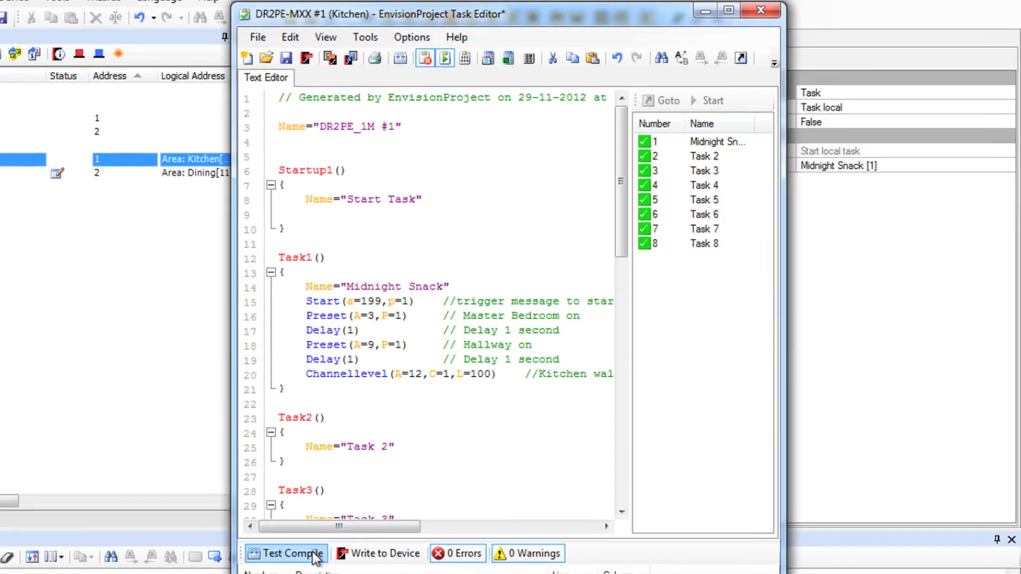
Step: Test-compile the Kitchen panel's task script and write it to the device
left_click(288, 569)
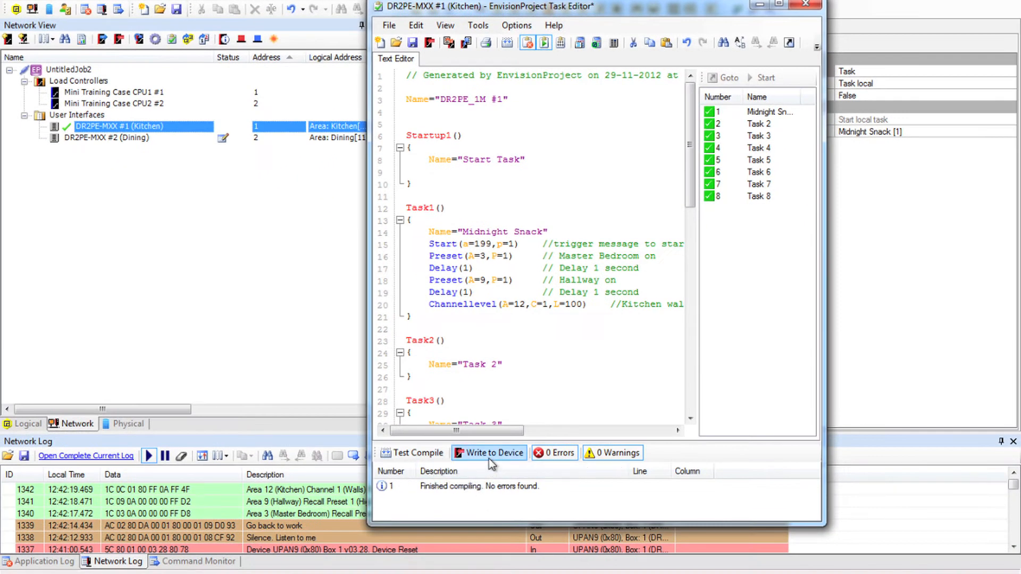
left_click(493, 452)
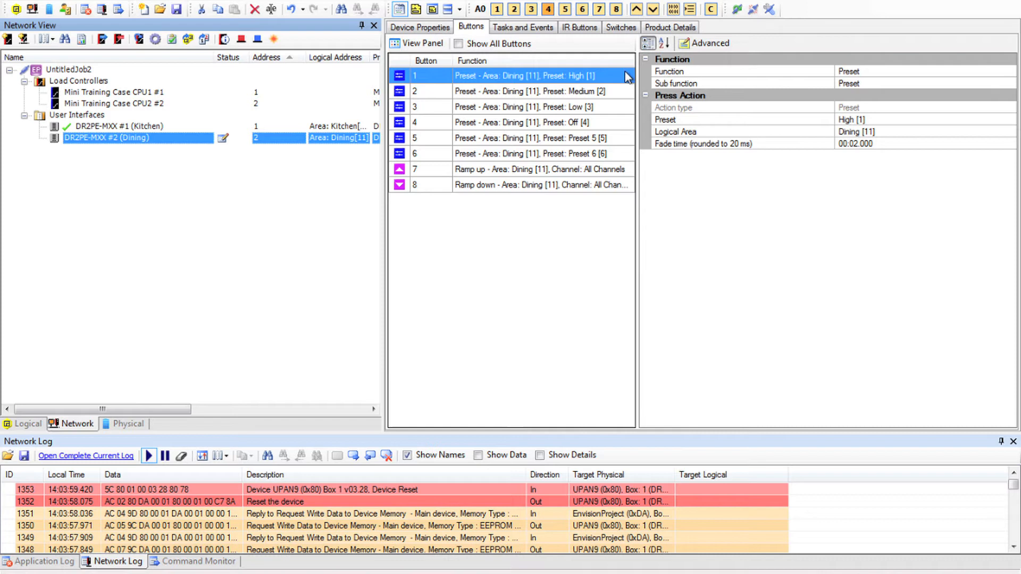
Step: Set Dining button 1's Logical Area to 199 and save the data to the device
left_click(704, 132)
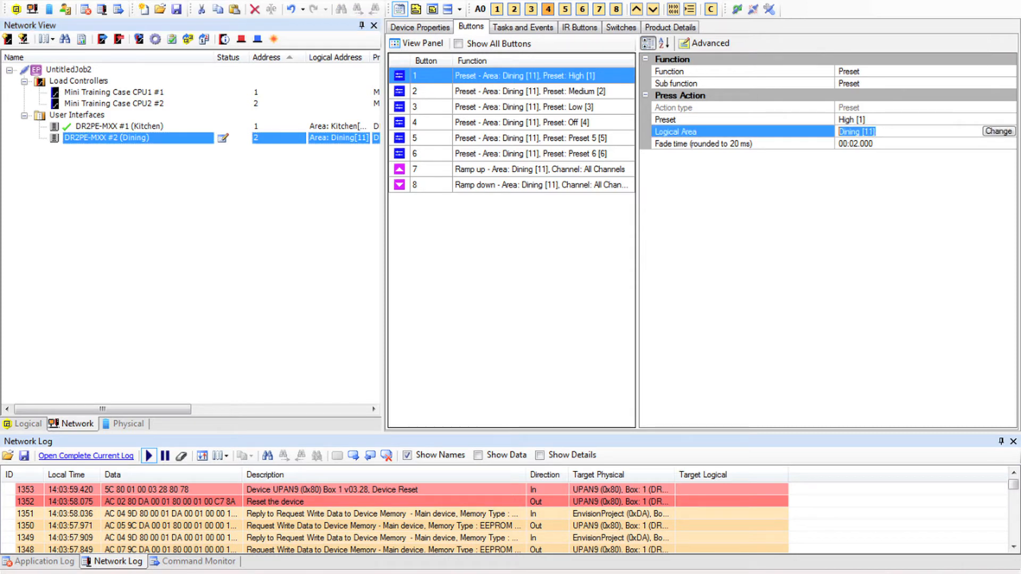
type("199 [199")
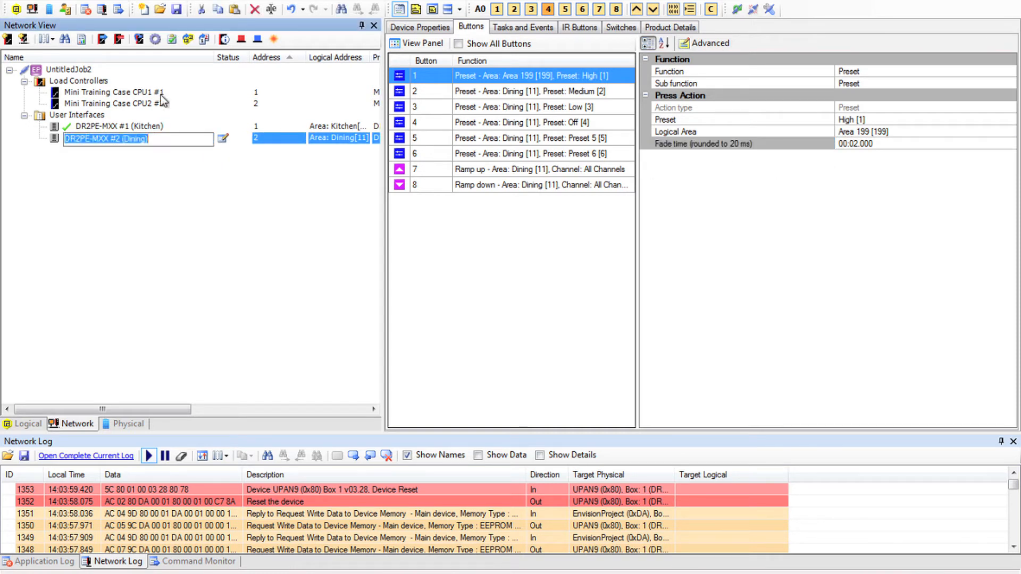
left_click(115, 39)
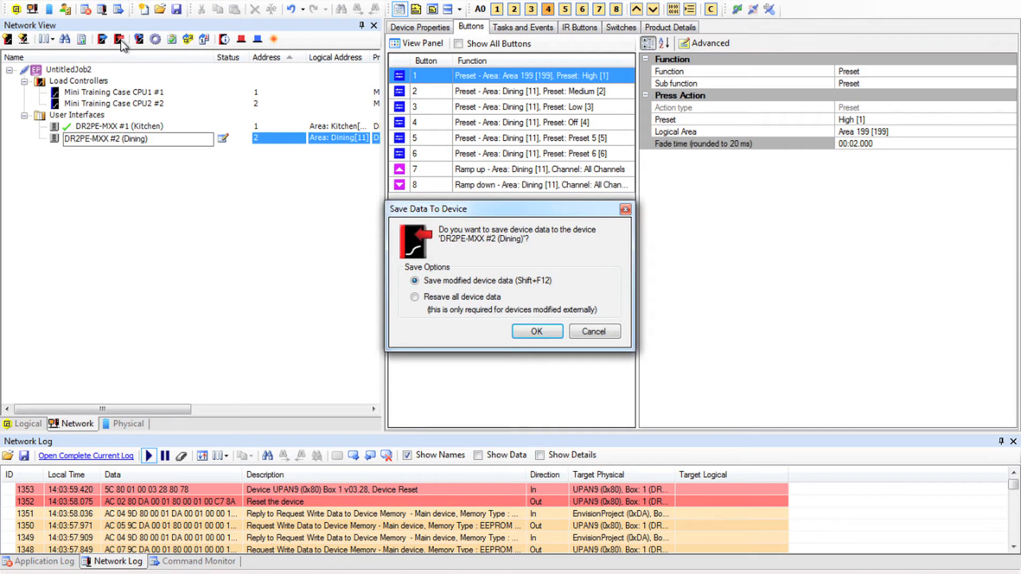
left_click(537, 332)
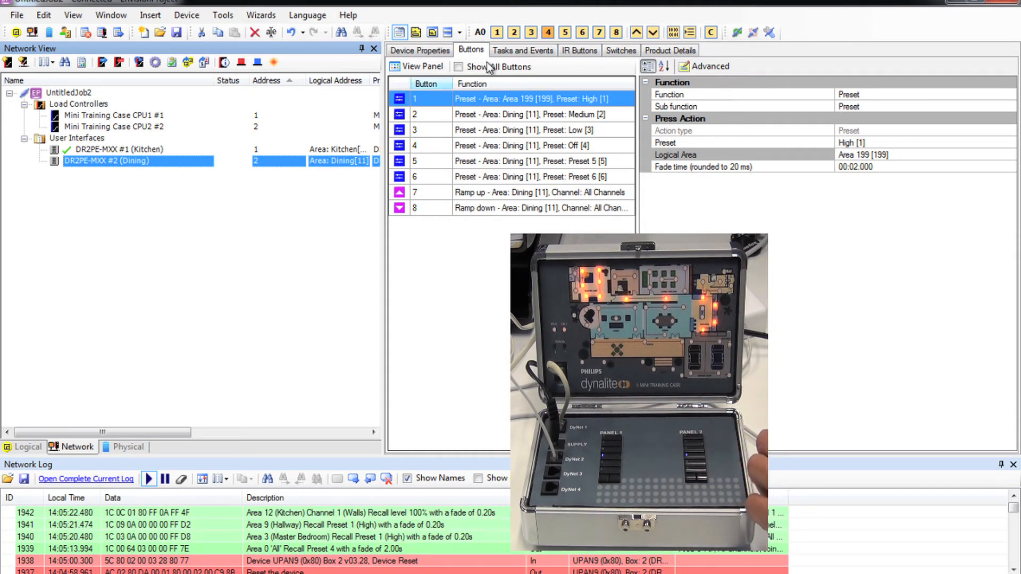
Step: Turn all areas off with Preset 4, test Dining button 1, then select the Kitchen panel
left_click(549, 31)
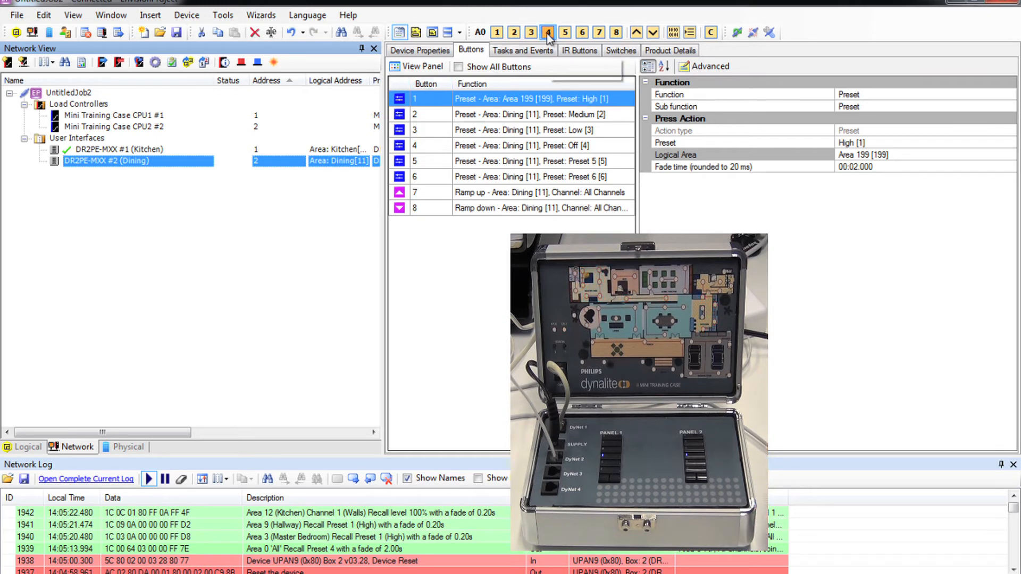
left_click(548, 31)
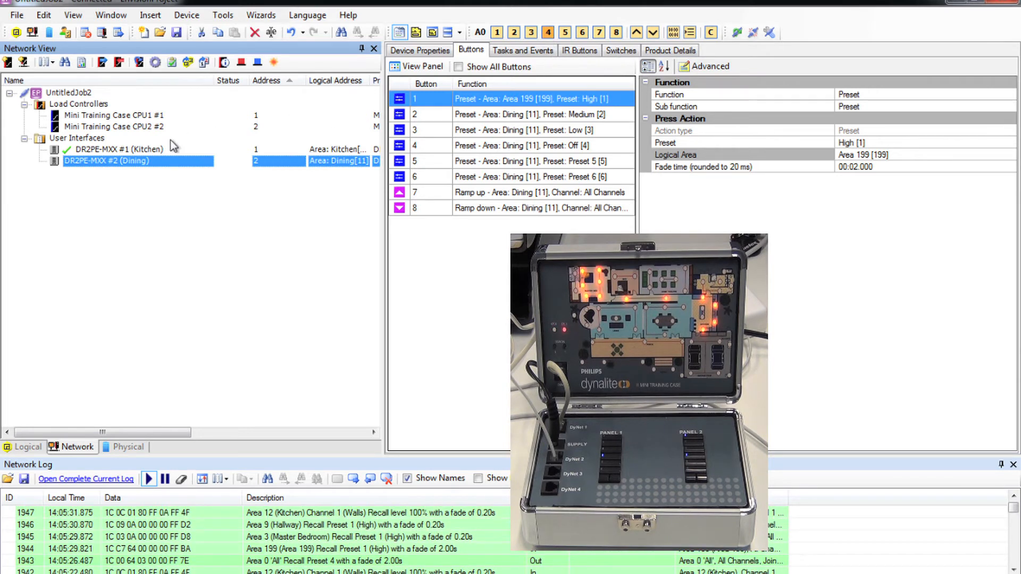
left_click(114, 150)
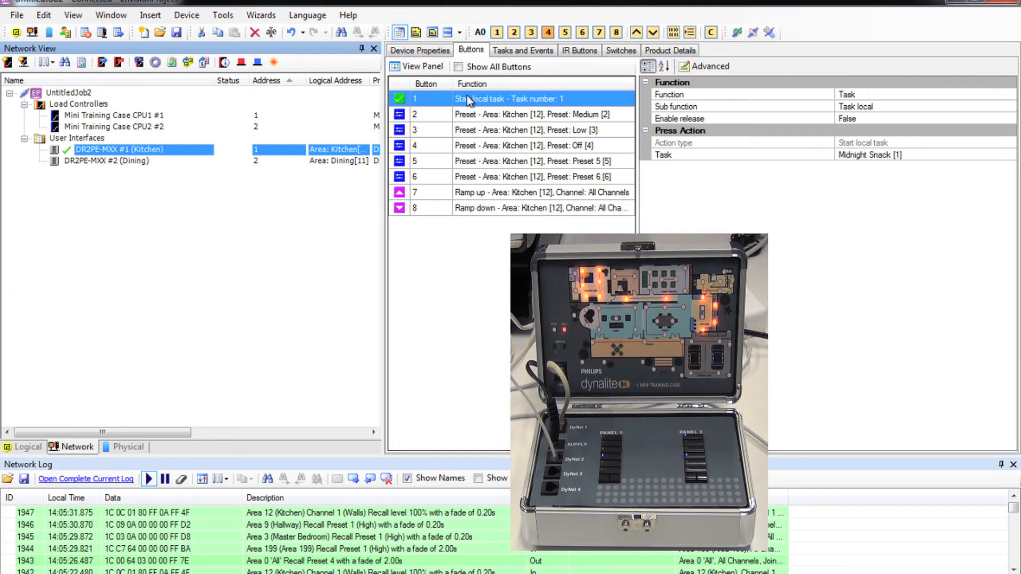
Step: Change Kitchen button 1's Function to Preset
left_click(106, 162)
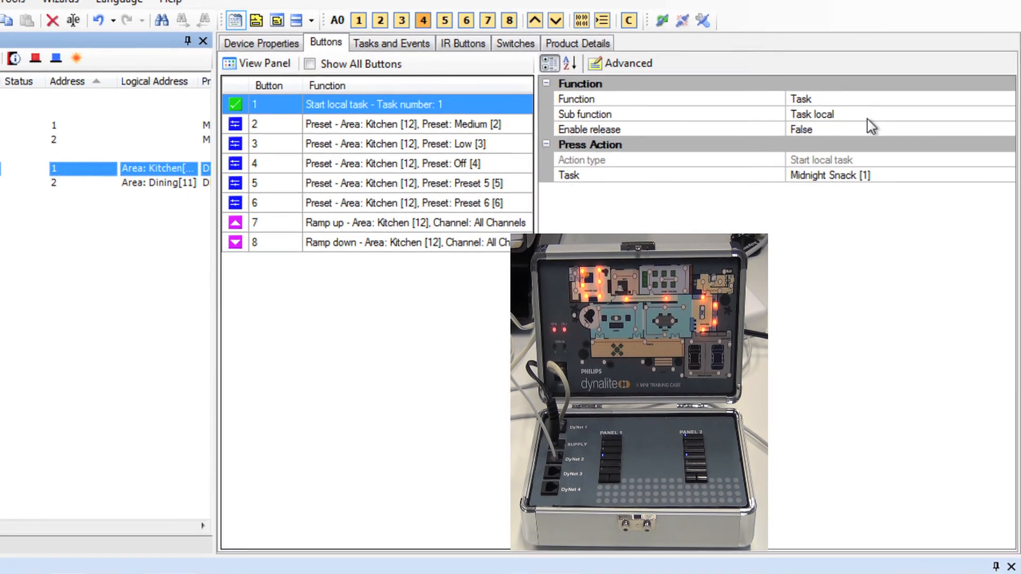
left_click(1009, 104)
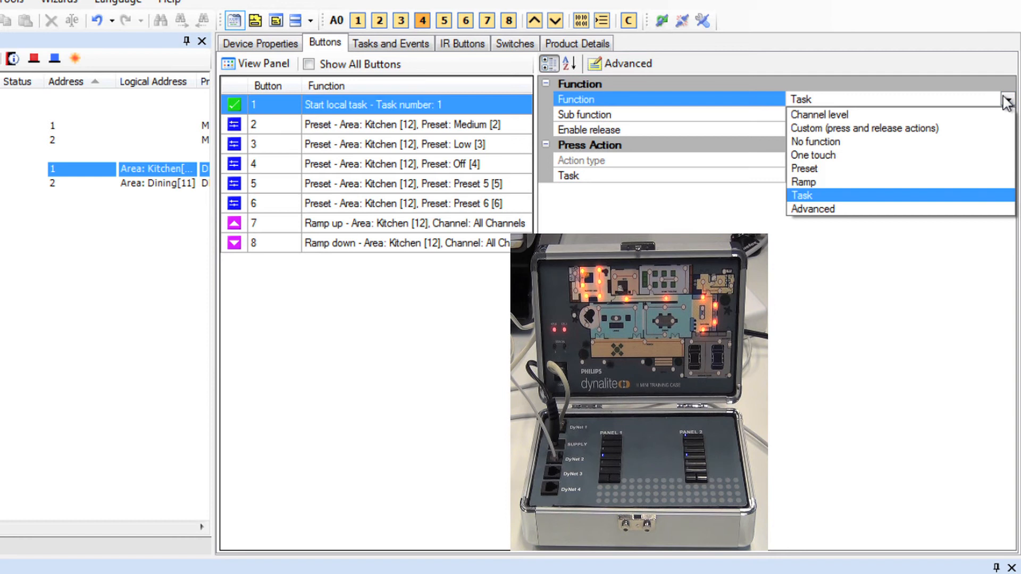
left_click(805, 169)
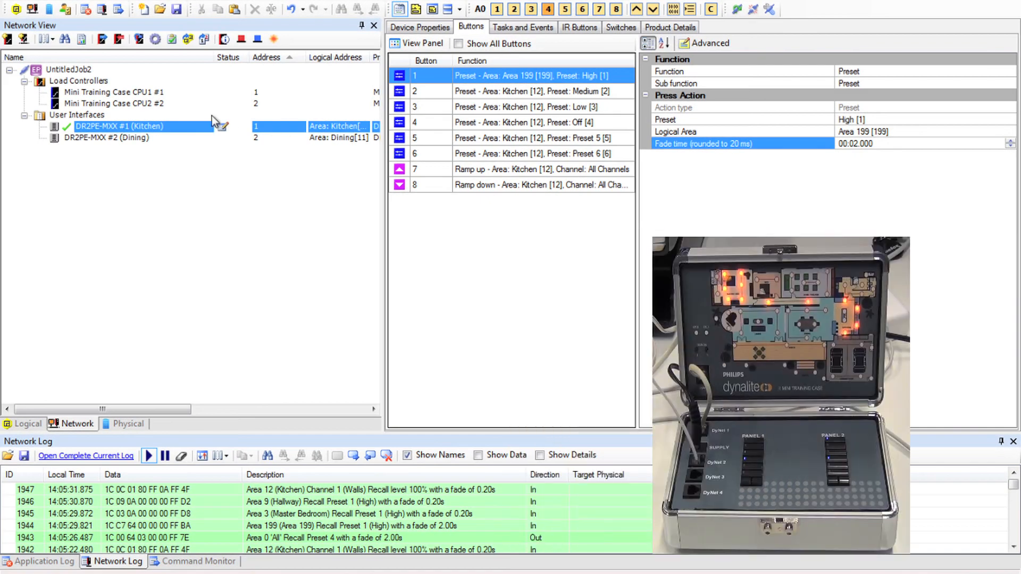
Step: Save Kitchen button 1's Area 199 setting to the device and turn all areas off
double_click(121, 126)
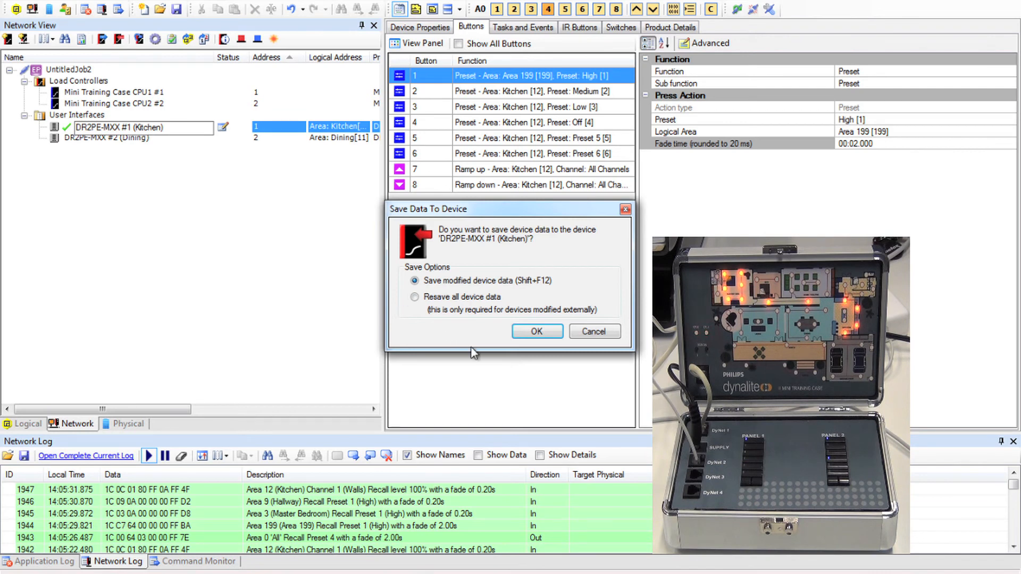
left_click(537, 332)
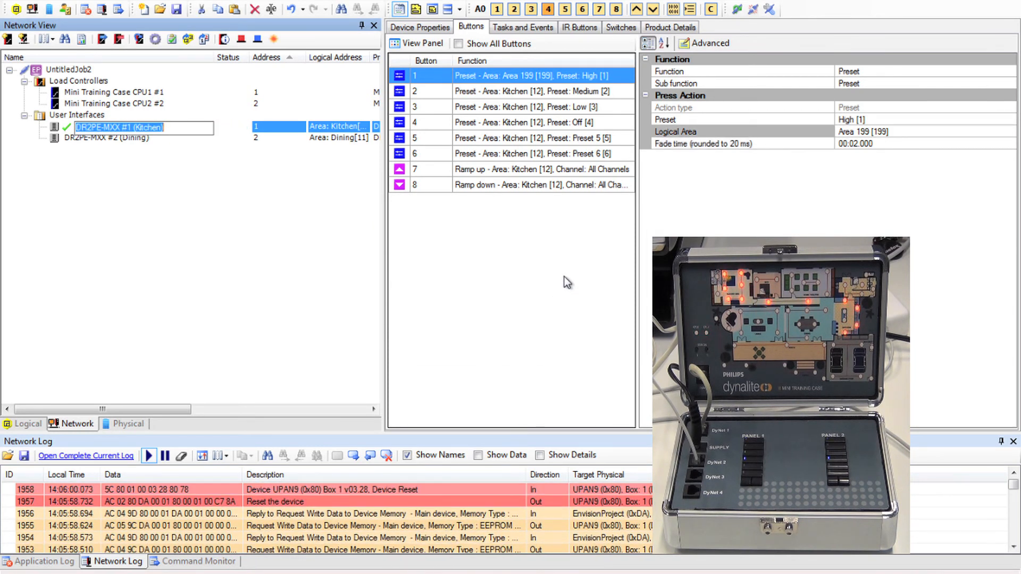
left_click(545, 10)
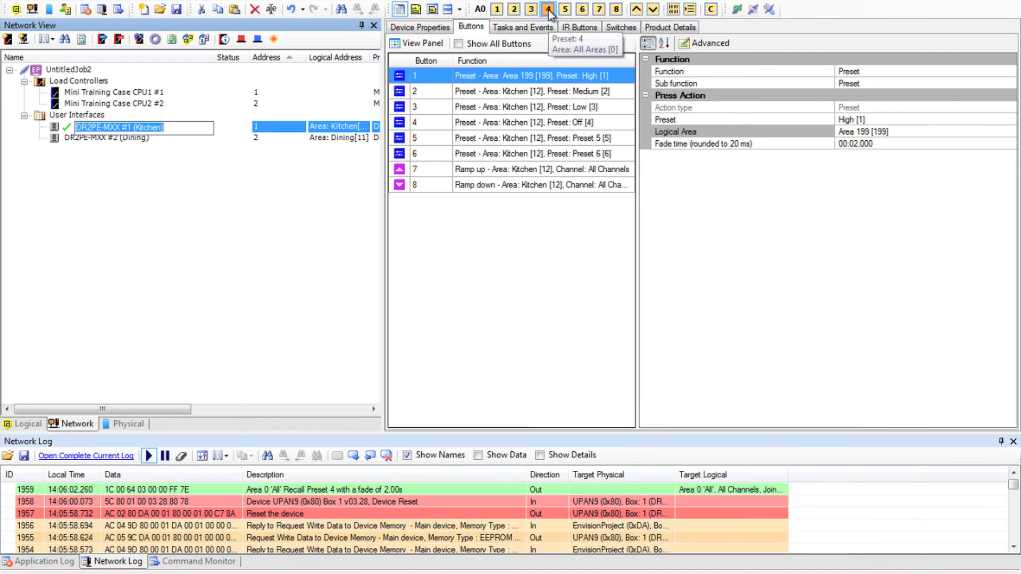